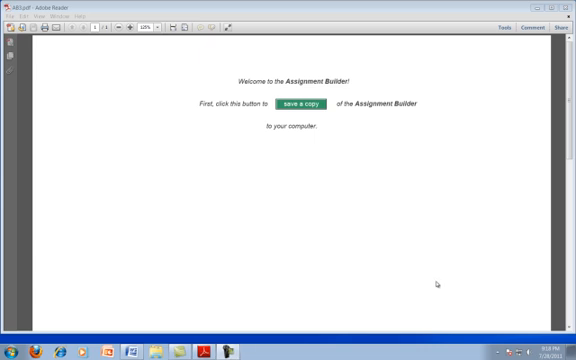
{"action": "mouse_move", "coordinate": [435, 278]}
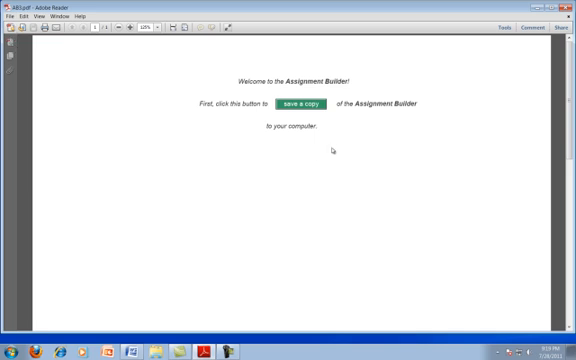
{"action": "mouse_move", "coordinate": [338, 152]}
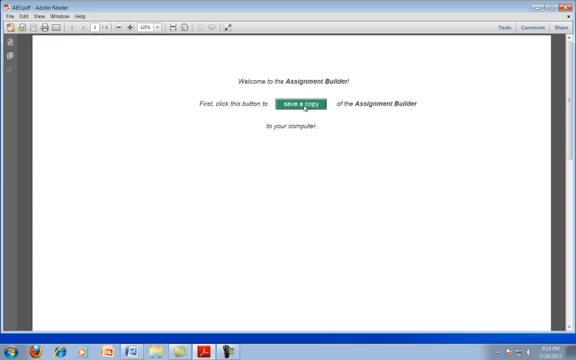
Step: Save a copy of the Assignment Builder as myAssignment.pdf and open its form
{"action": "left_click", "coordinate": [308, 106]}
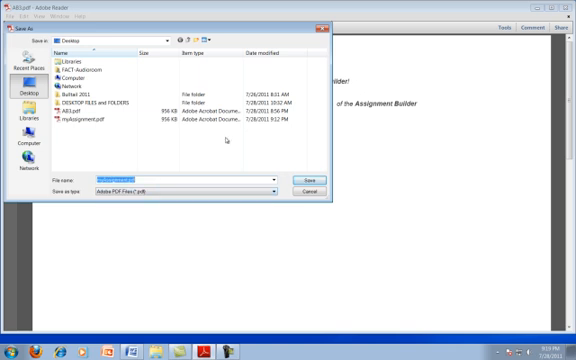
{"action": "left_click", "coordinate": [303, 181]}
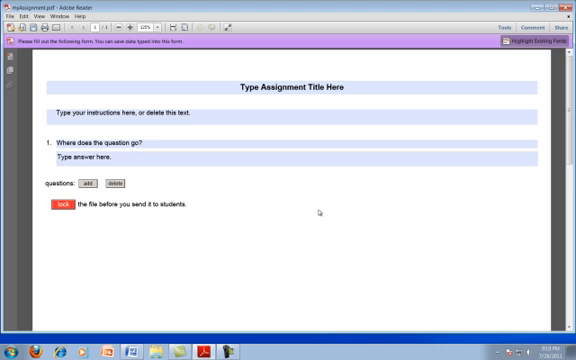
{"action": "mouse_move", "coordinate": [418, 55]}
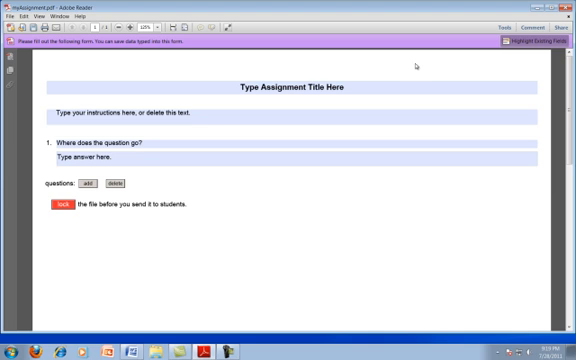
{"action": "mouse_move", "coordinate": [533, 54]}
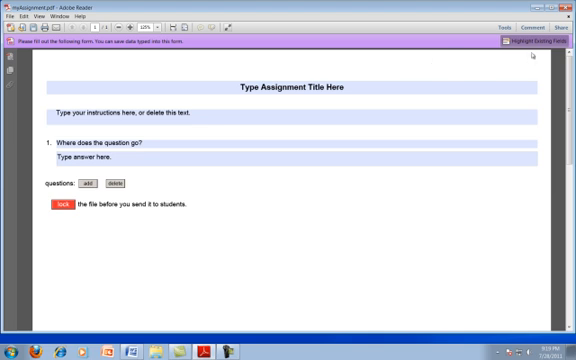
{"action": "mouse_move", "coordinate": [525, 44]}
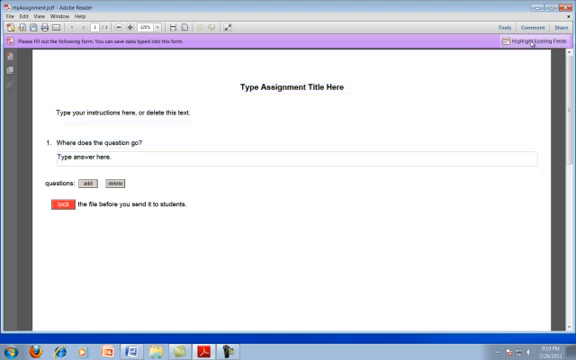
Step: Toggle Highlight Existing Fields off and back on to reveal the form's fields
{"action": "left_click", "coordinate": [531, 42]}
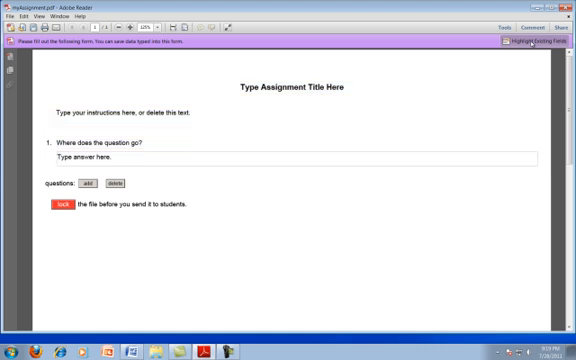
{"action": "left_click", "coordinate": [532, 44]}
{"action": "type", "text": "My Assignment"}
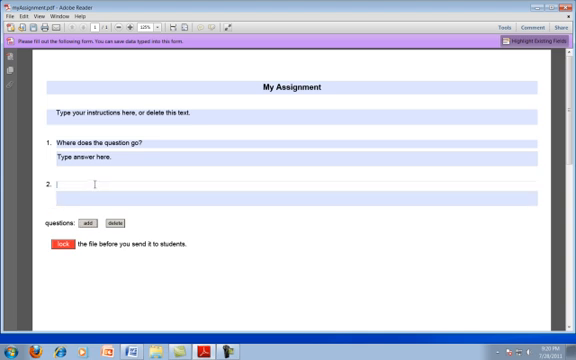
Step: Enter 'Does the second question go here?' as question 2 and add a third question slot
{"action": "type", "text": "D"}
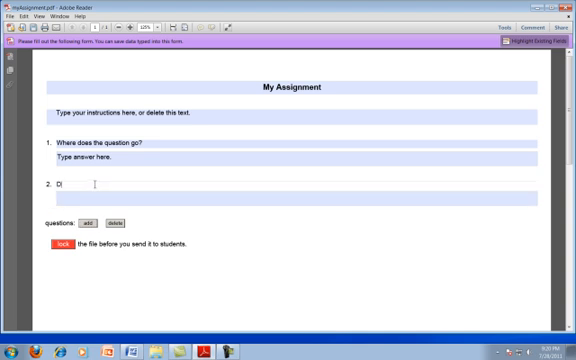
{"action": "type", "text": "oes the"}
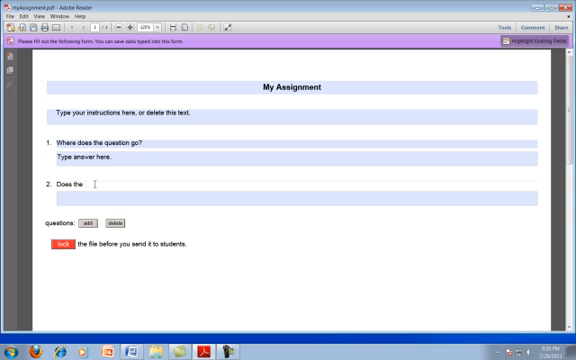
{"action": "type", "text": "second"}
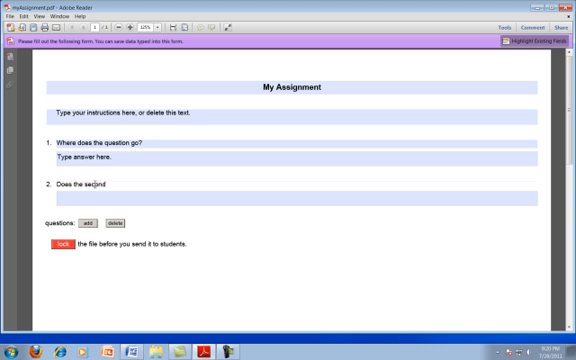
{"action": "type", "text": "question"}
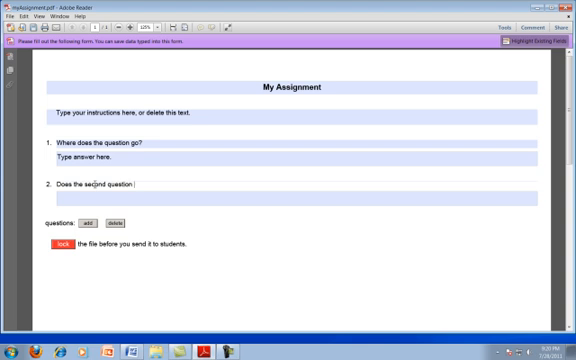
{"action": "type", "text": "go here"}
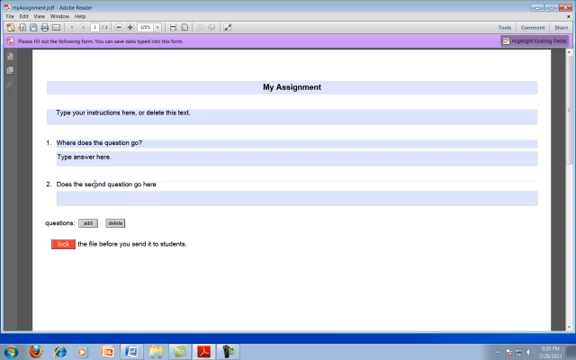
{"action": "type", "text": "?"}
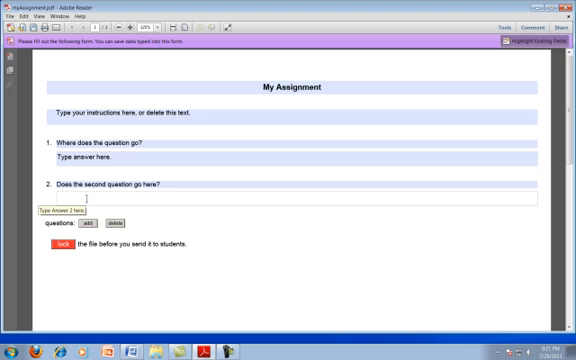
{"action": "left_click", "coordinate": [85, 197]}
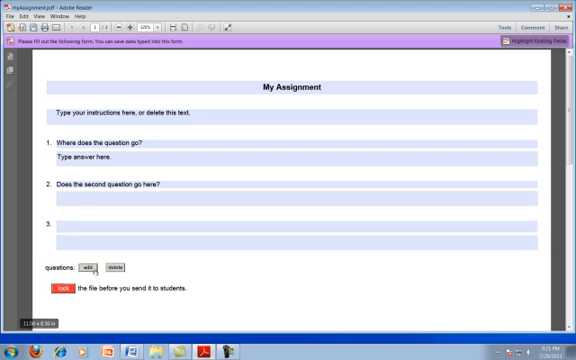
{"action": "left_click", "coordinate": [93, 269]}
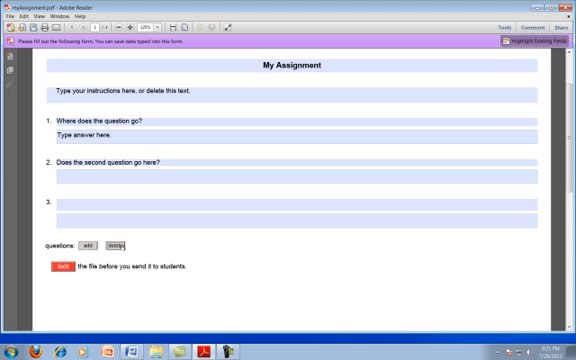
{"action": "mouse_move", "coordinate": [130, 247]}
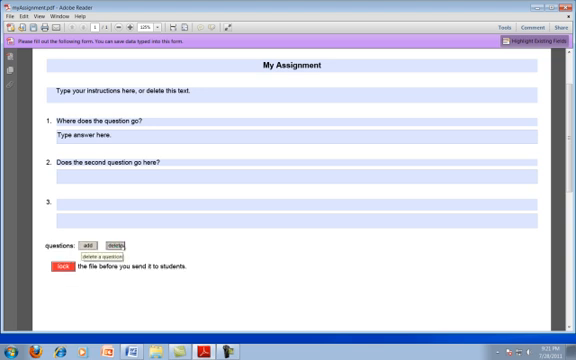
{"action": "mouse_move", "coordinate": [100, 150]}
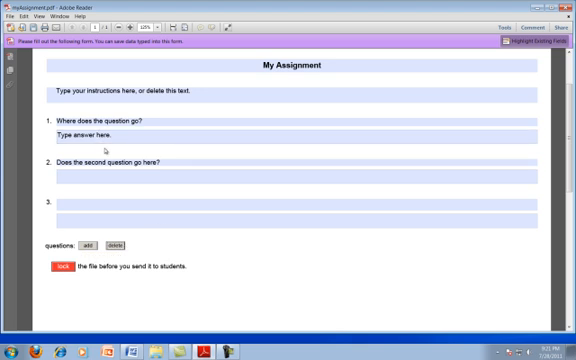
{"action": "left_click", "coordinate": [120, 133]}
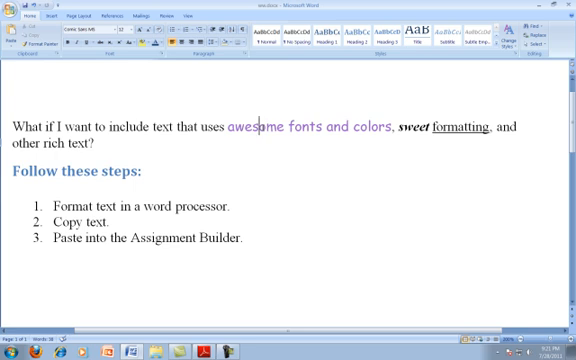
{"action": "mouse_move", "coordinate": [414, 132]}
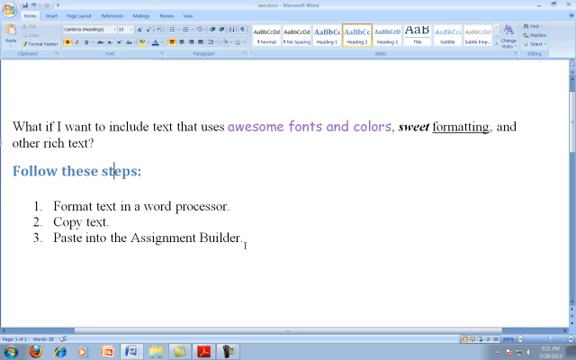
Step: Select and copy the coloured rich-text question with its three numbered steps in Word
{"action": "left_click_drag", "start_coordinate": [53, 220], "coordinate": [255, 240]}
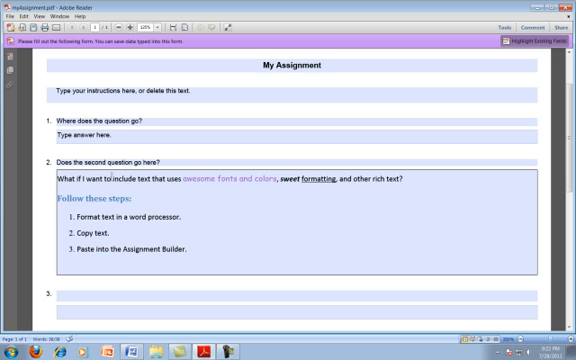
Step: Paste the formatted rich text into question 2's answer area and review the repeated blocks
{"action": "left_click", "coordinate": [85, 190]}
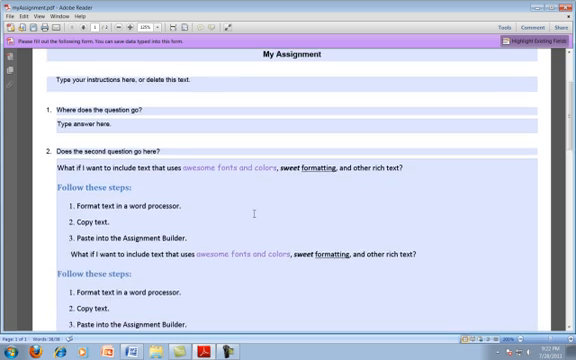
{"action": "scroll", "scroll_direction": "down", "scroll_amount": 3}
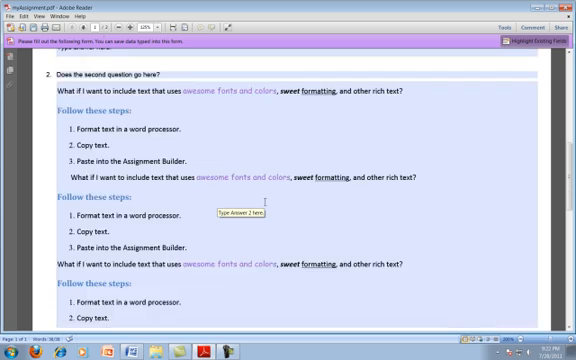
{"action": "scroll", "scroll_direction": "down", "scroll_amount": 3}
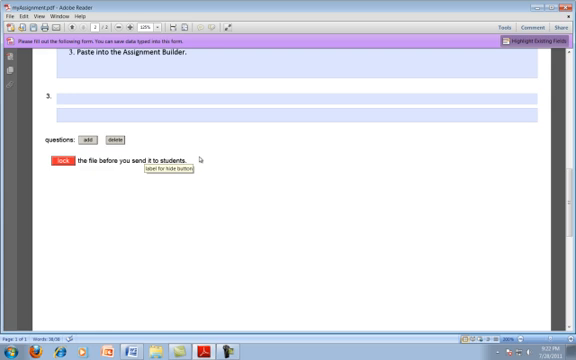
{"action": "mouse_move", "coordinate": [130, 208]}
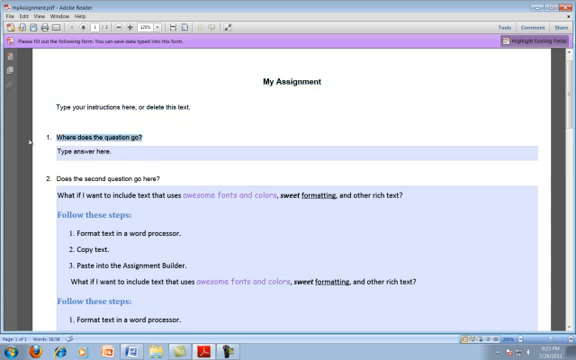
Step: Confirm question 1 is locked and replace its placeholder answer with 'to the answer field'
{"action": "left_click", "coordinate": [110, 181]}
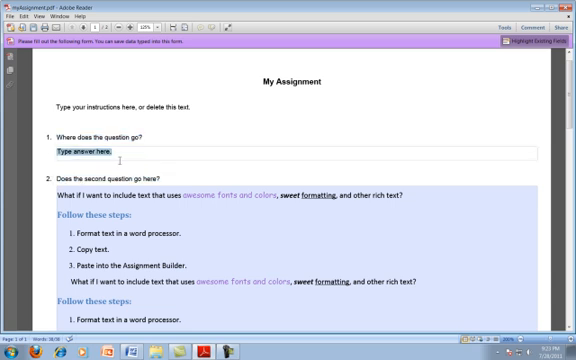
{"action": "left_click", "coordinate": [100, 149]}
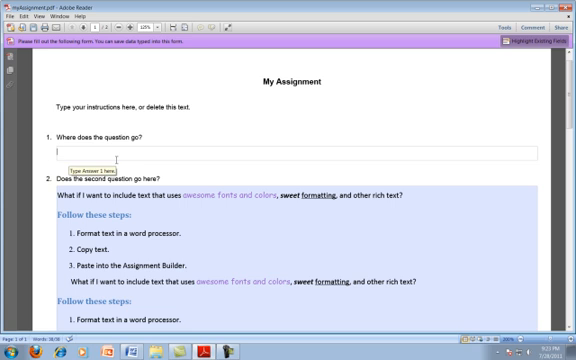
{"action": "type", "text": "to the answer"}
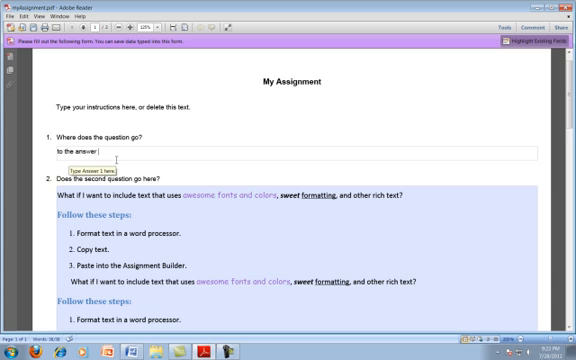
{"action": "type", "text": "field"}
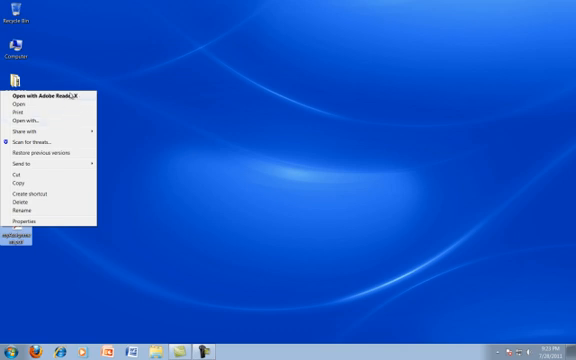
Step: Reopen myAssignment.pdf from the desktop in Adobe Reader X
{"action": "left_click", "coordinate": [380, 235]}
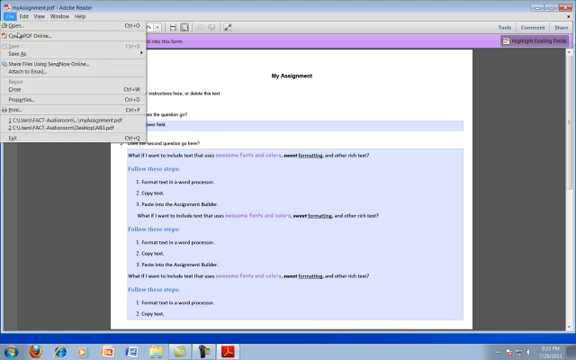
Step: Save the assignment as the student copy johnnyStudentAssignment.pdf with answers filled in
{"action": "left_click", "coordinate": [14, 55]}
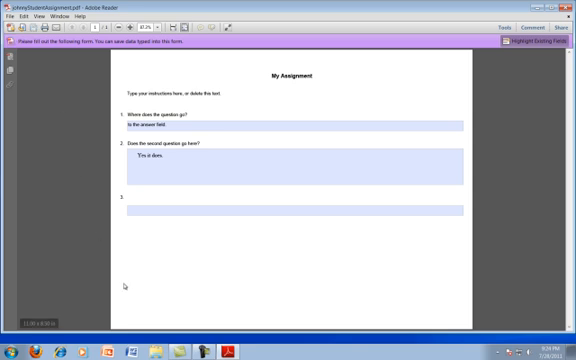
{"action": "mouse_move", "coordinate": [126, 283]}
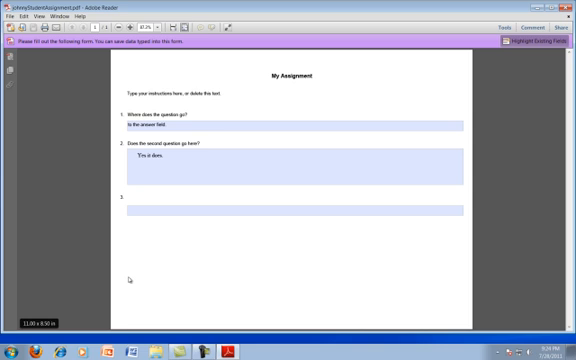